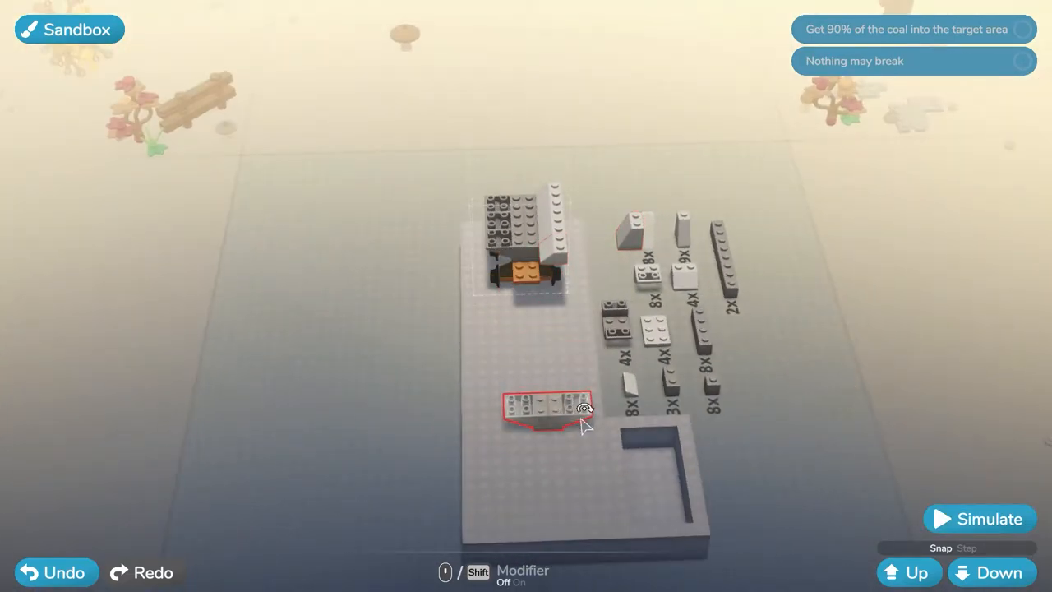
Step: Attach a wall brick to the coal cart and run the simulation with coal loaded
drag(546, 411, 522, 230)
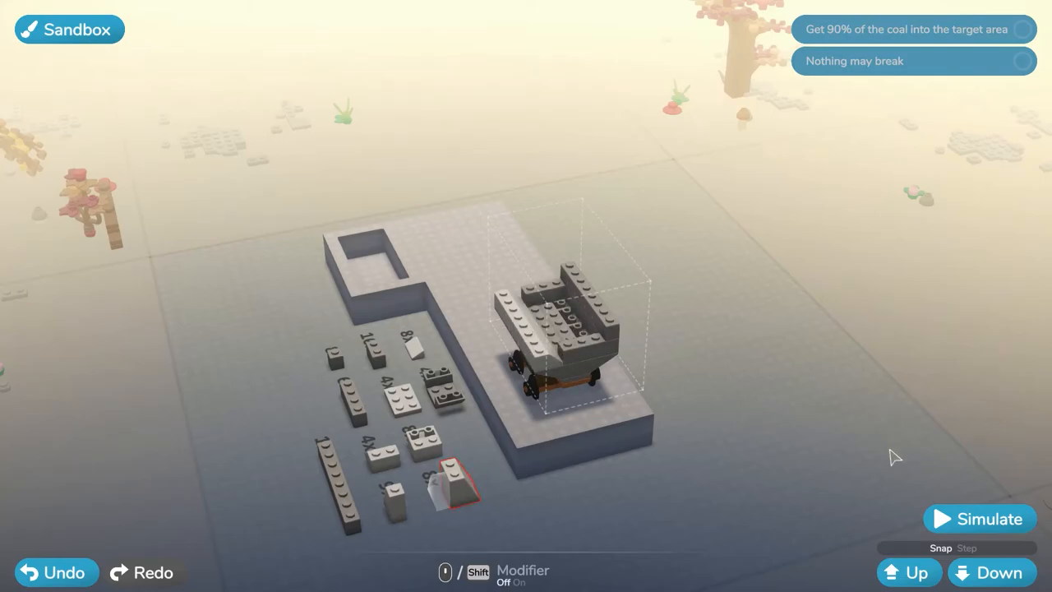
click(978, 519)
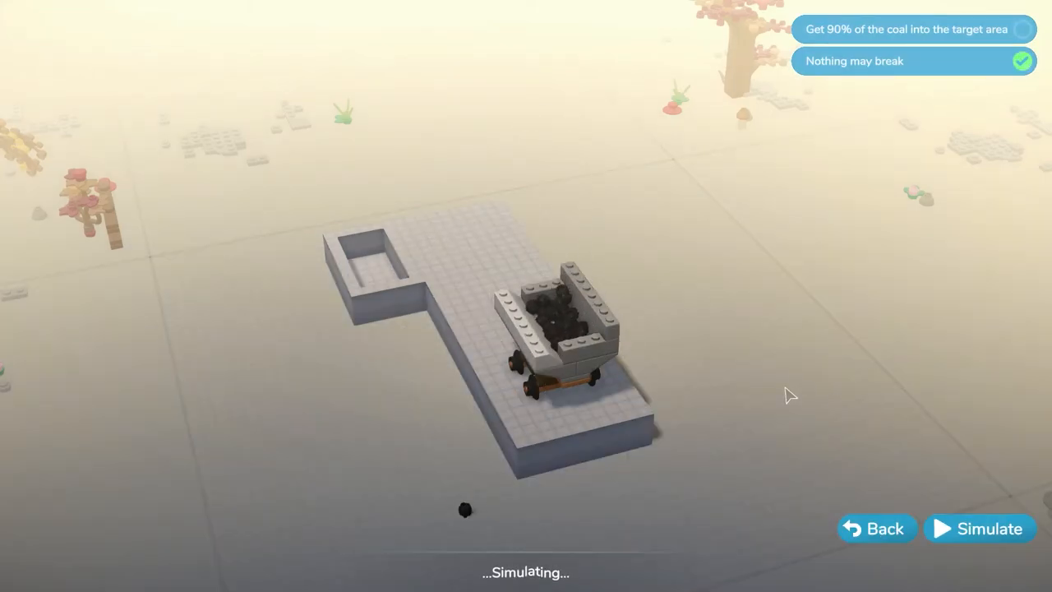